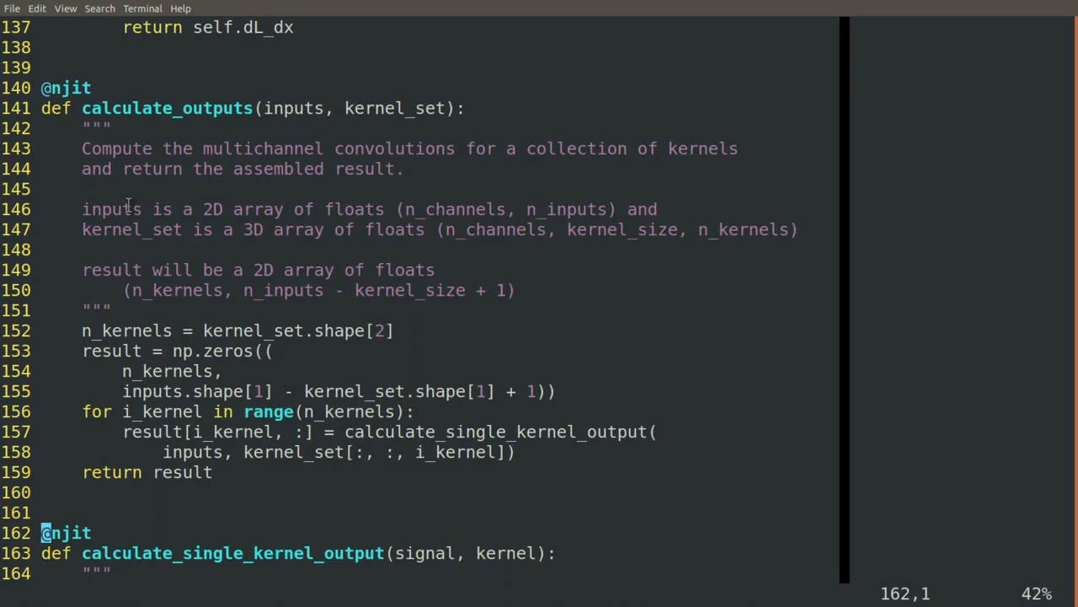
mouse_move(74, 88)
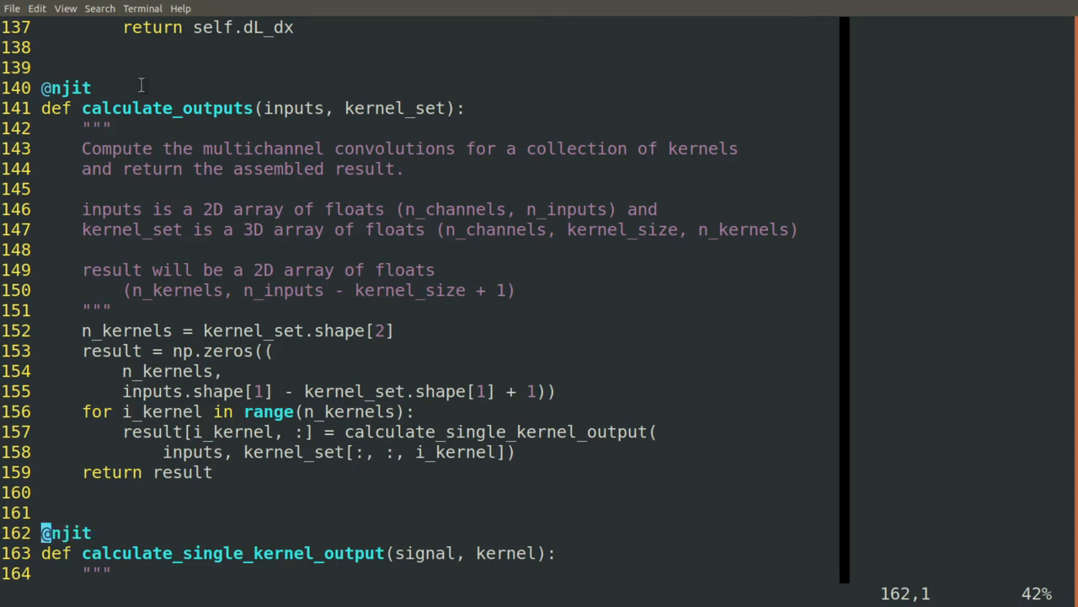
mouse_move(138, 108)
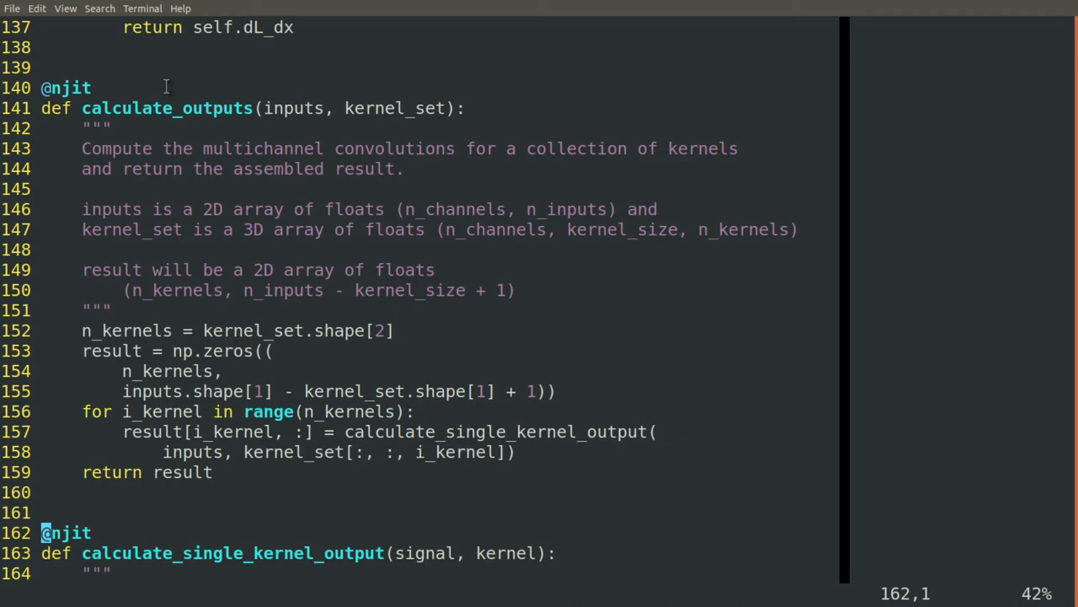
Review the calculate_outputs docstring, highlighting 2D, n_inputs, kernel_size and the shape descriptions.
double_click(167, 108)
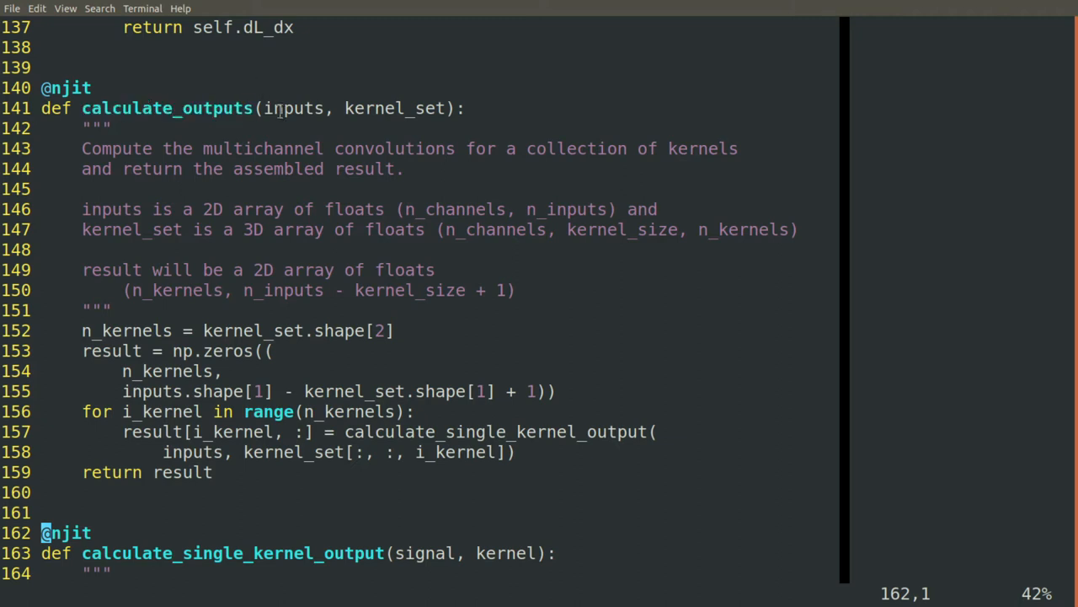
double_click(294, 108)
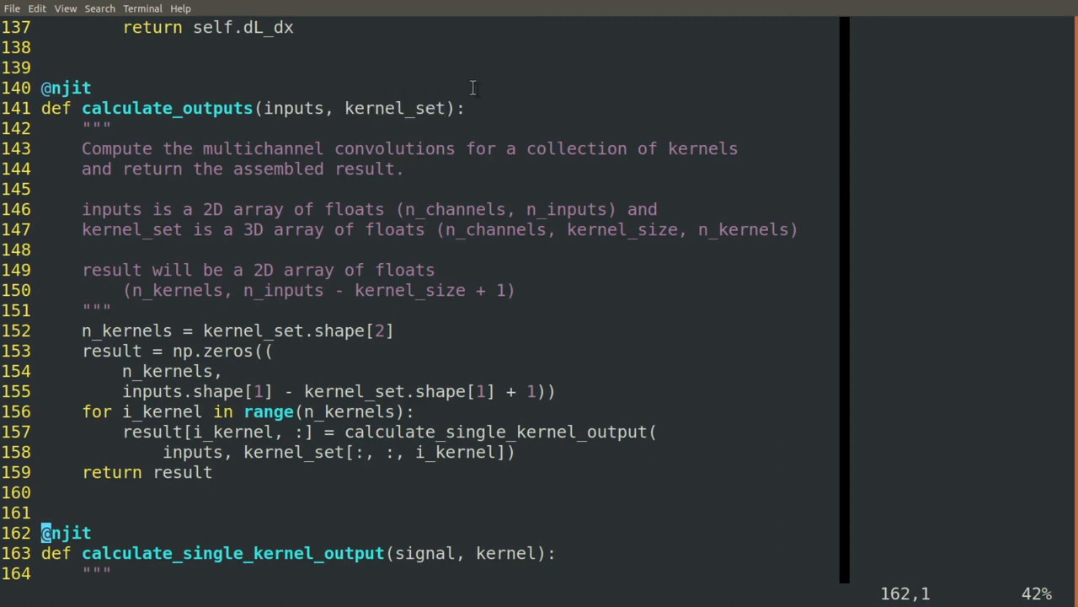
mouse_move(121, 209)
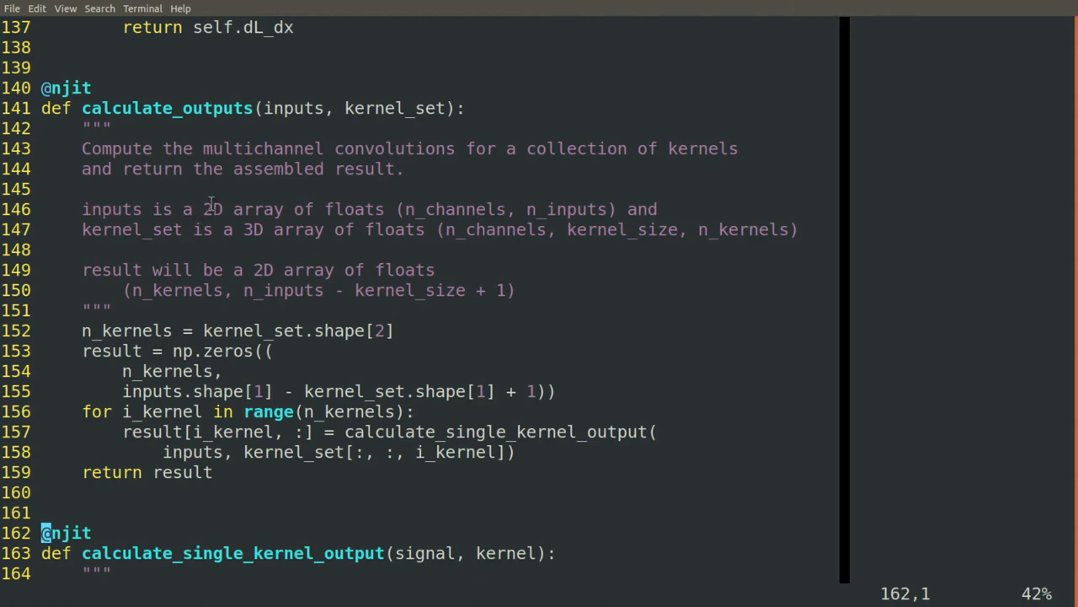
double_click(212, 209)
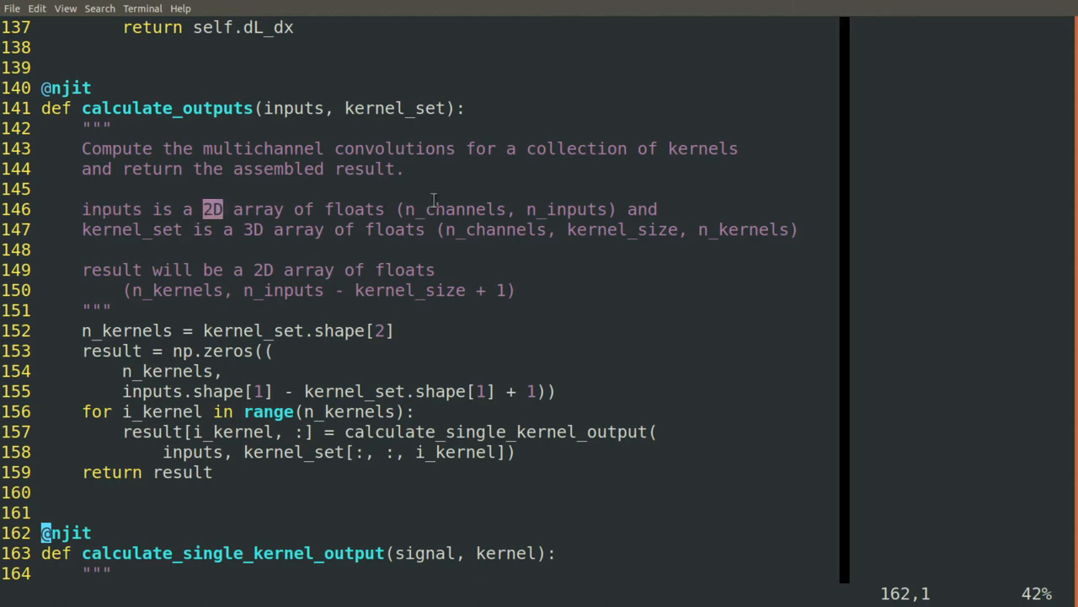
double_click(458, 209)
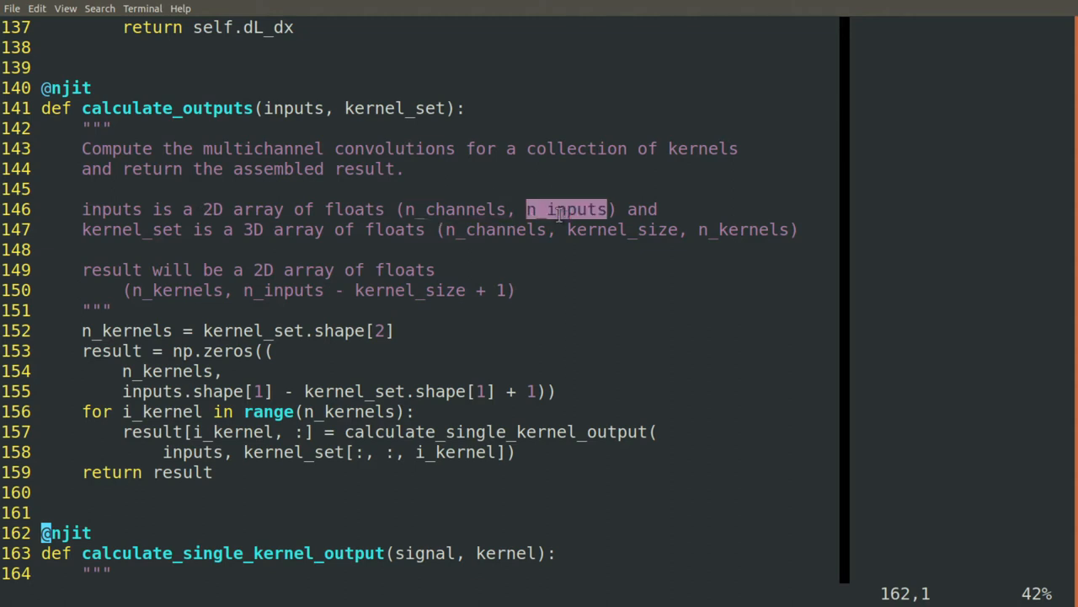
mouse_move(566, 175)
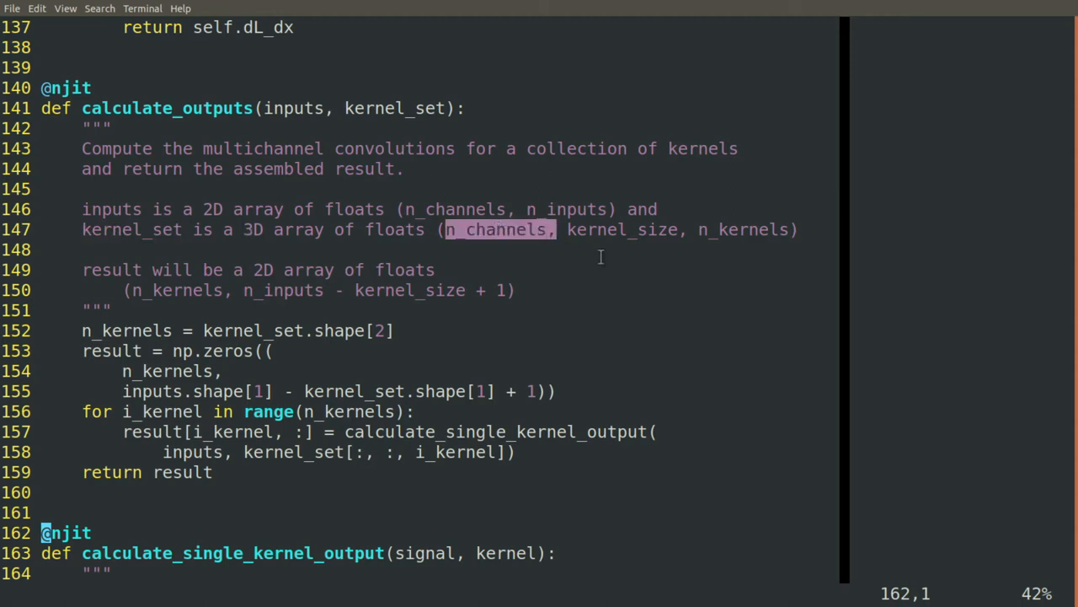
double_click(625, 229)
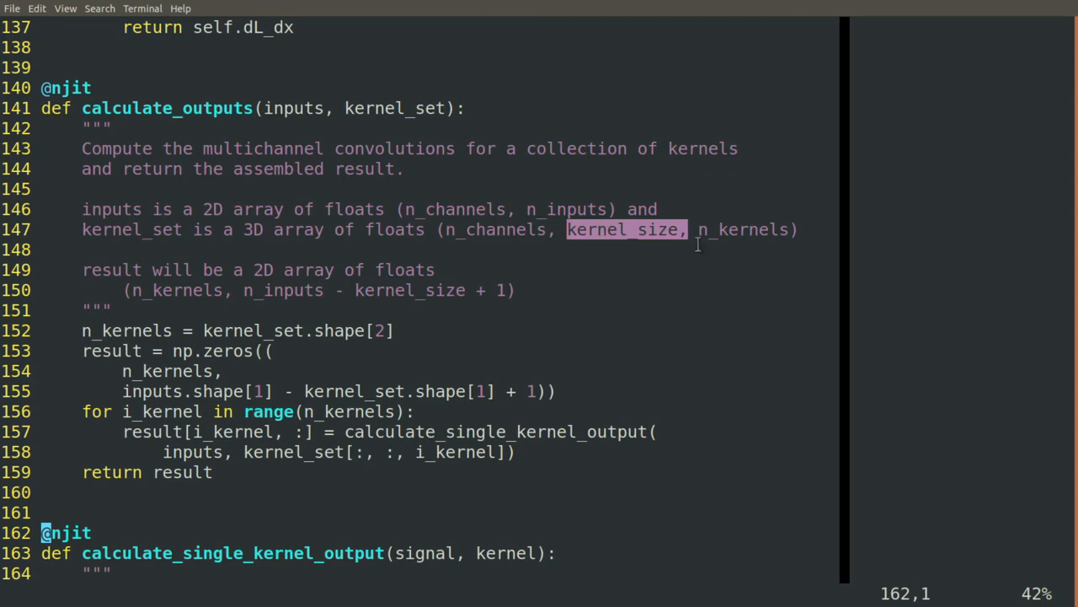
double_click(743, 229)
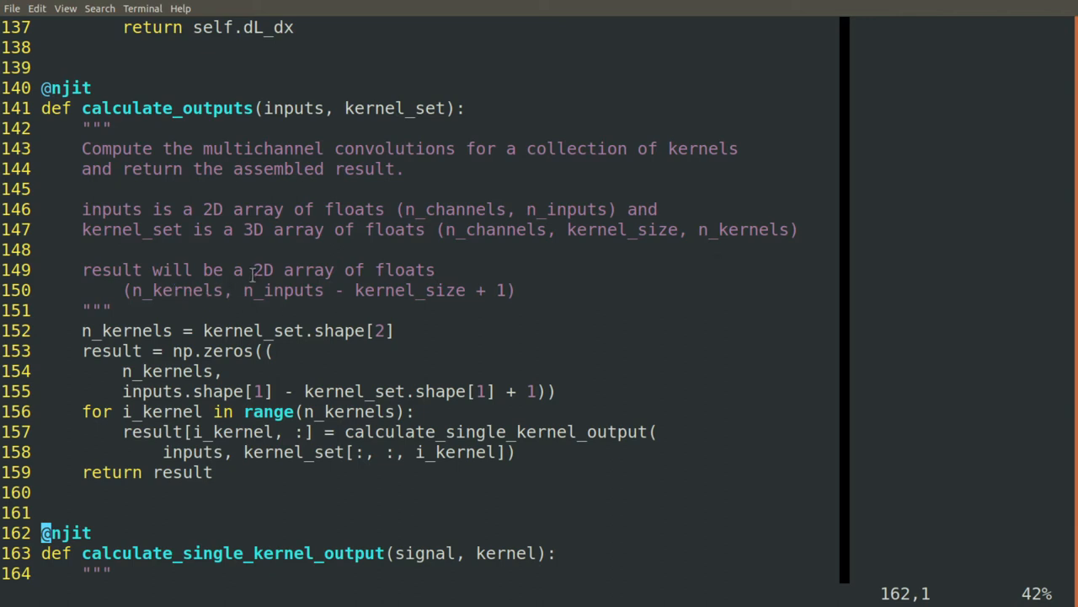
double_click(262, 270)
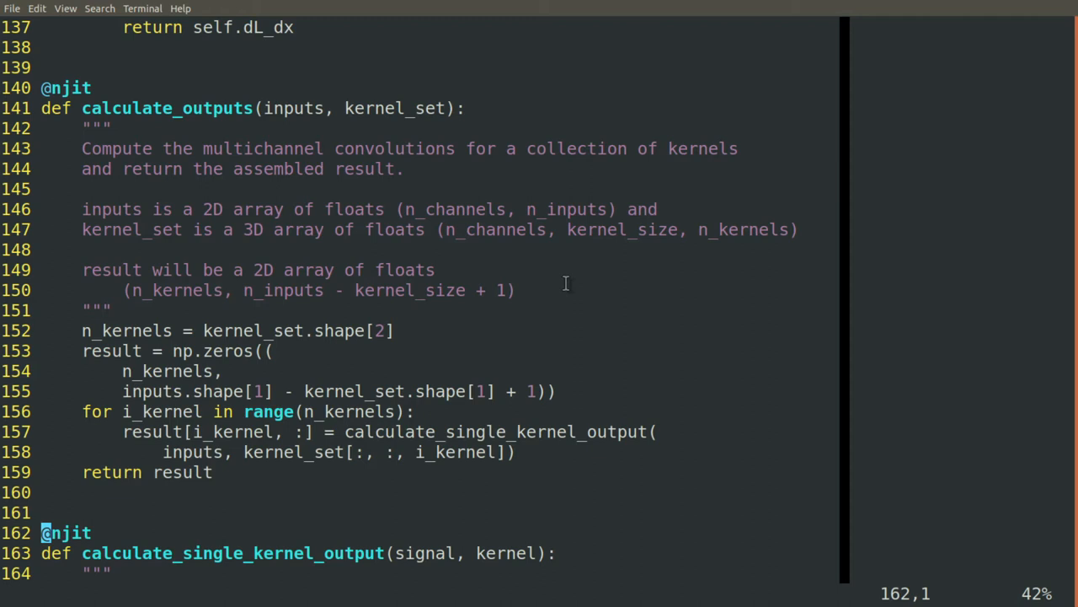
mouse_move(192, 289)
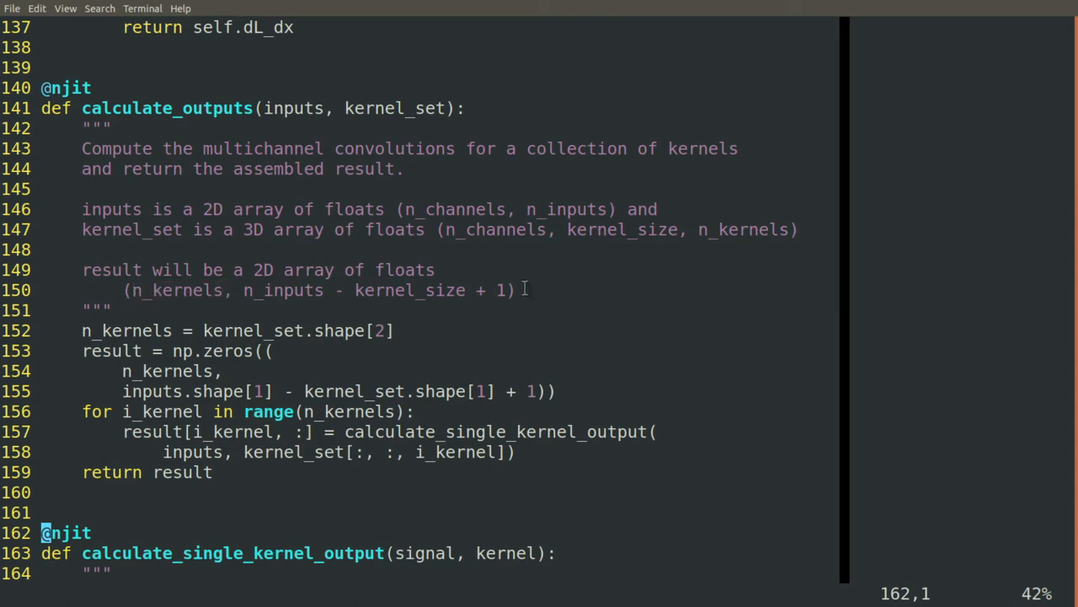
left_click_drag(244, 290, 514, 289)
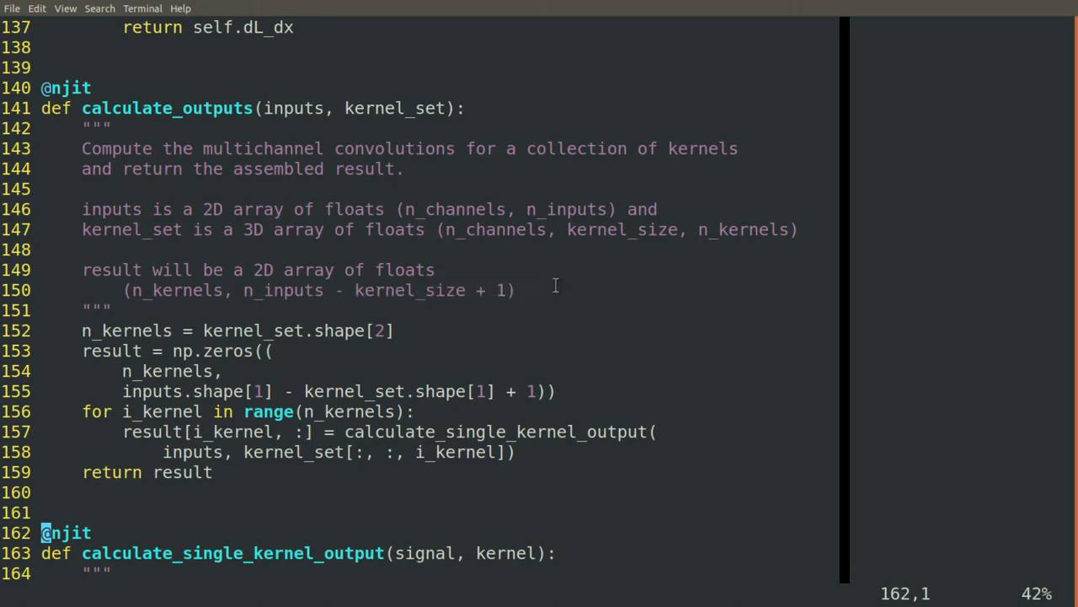
mouse_move(453, 310)
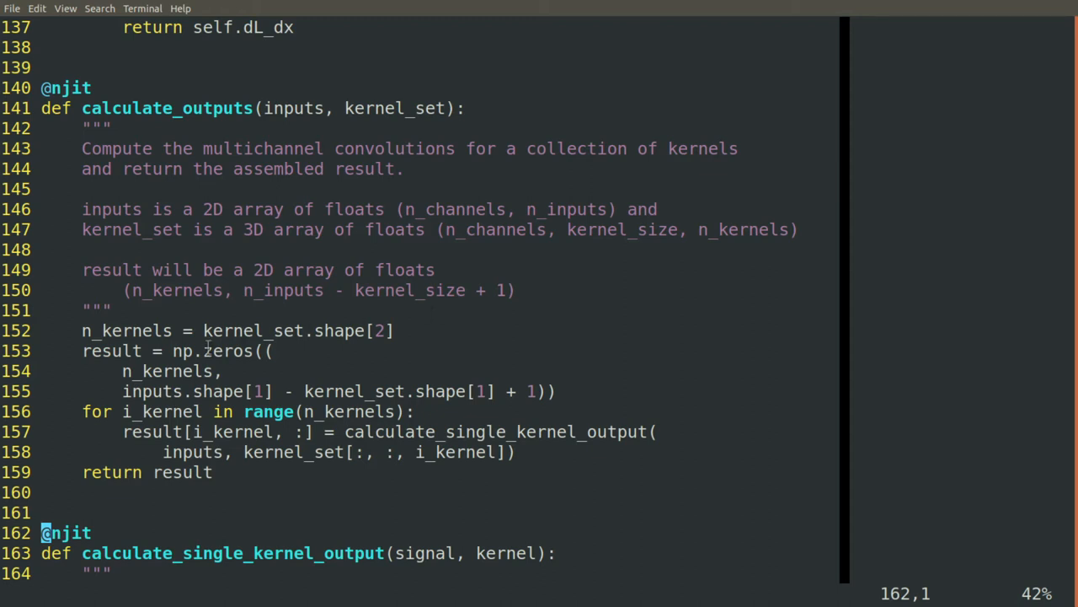
mouse_move(183, 398)
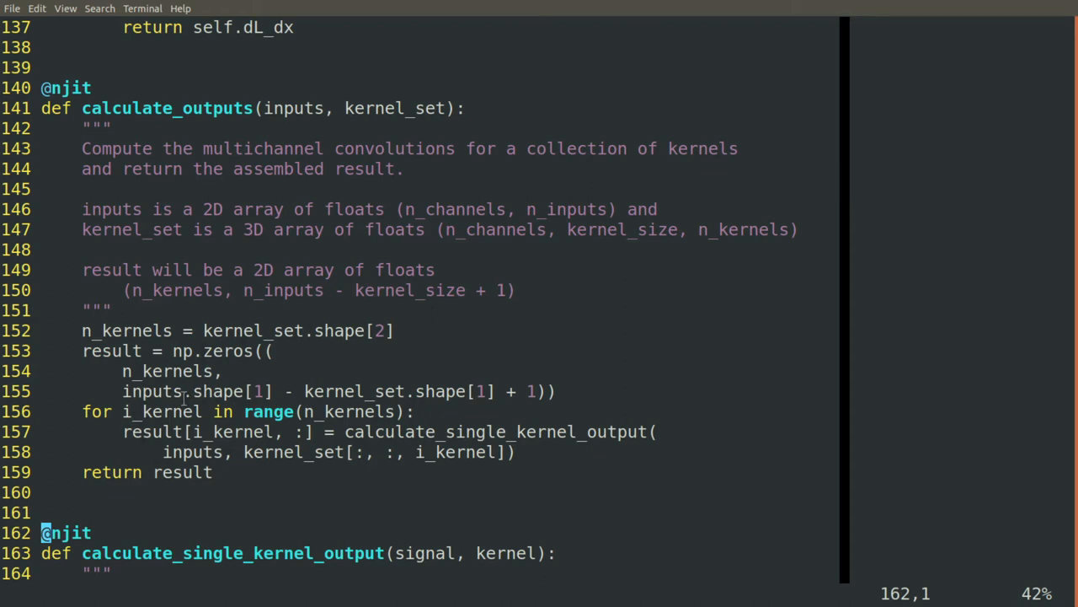
Step through the calculate_outputs body down to calculate_single_kernel_output and its docstring.
double_click(349, 411)
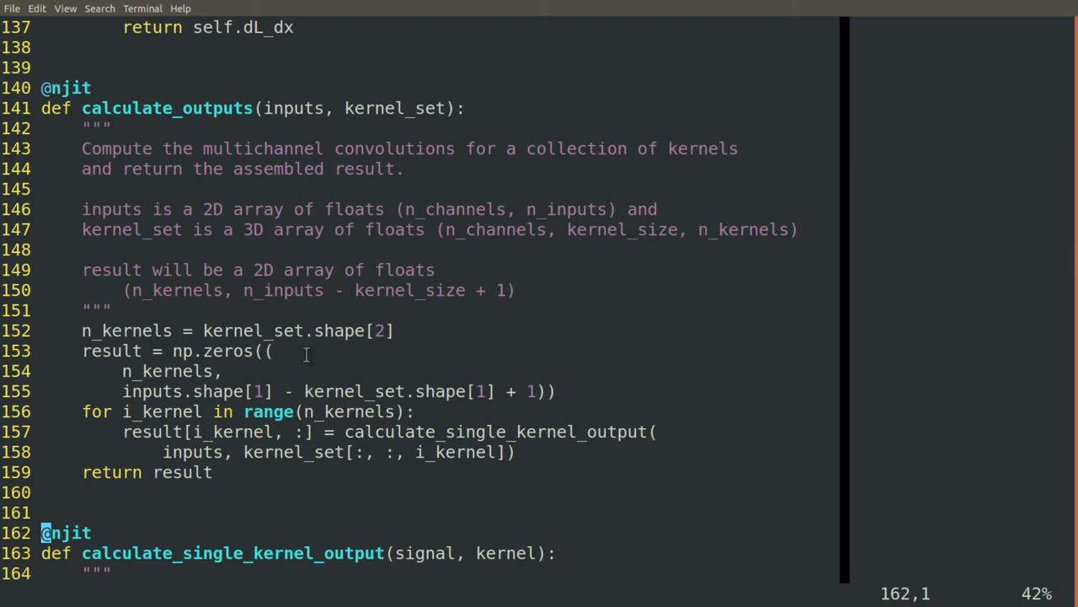
mouse_move(539, 393)
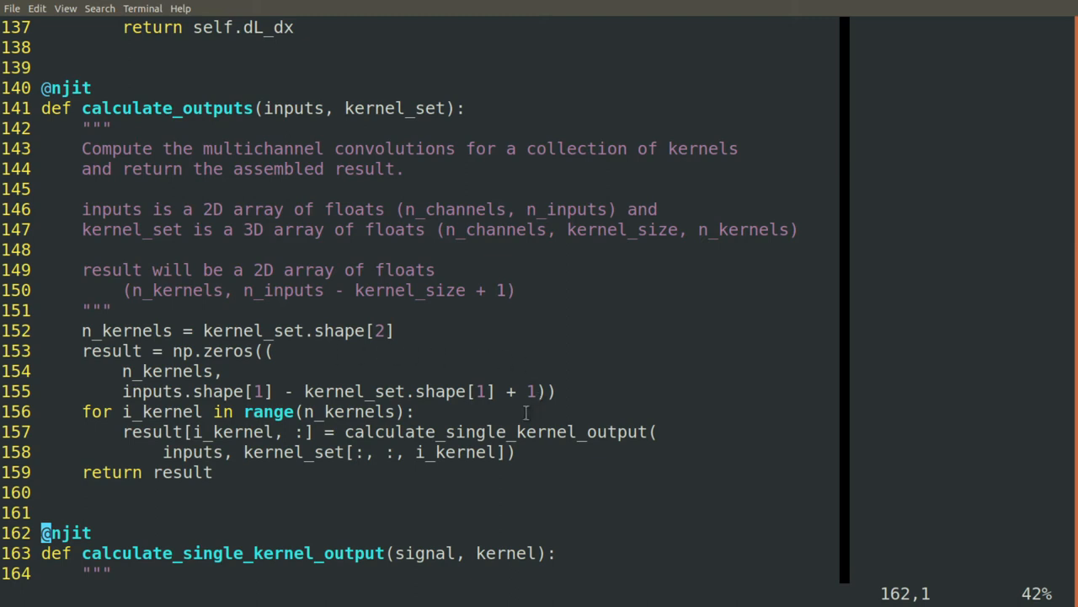
mouse_move(286, 398)
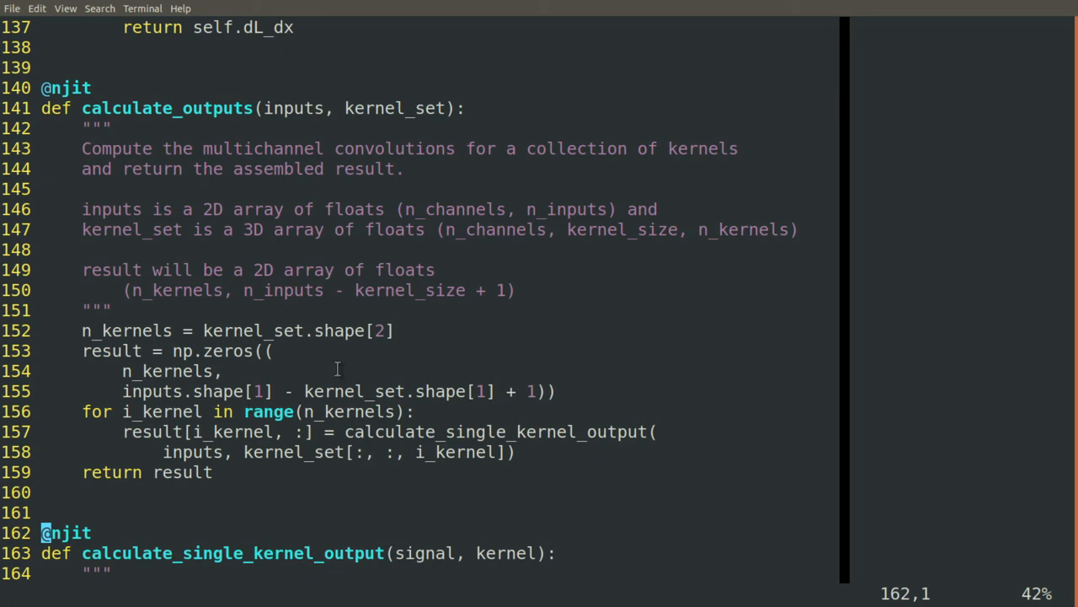
mouse_move(422, 370)
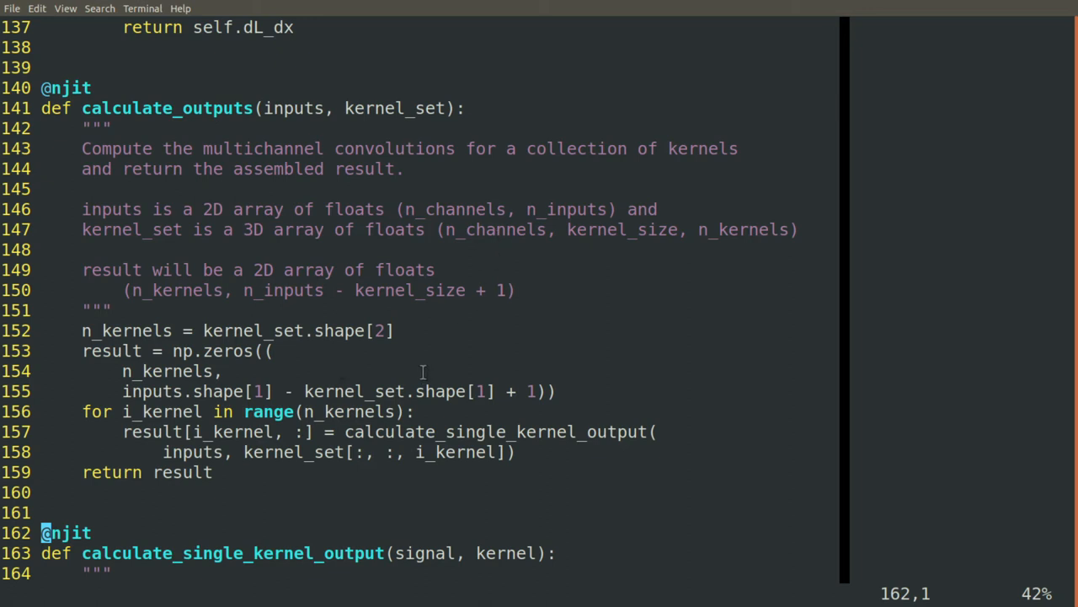
mouse_move(448, 406)
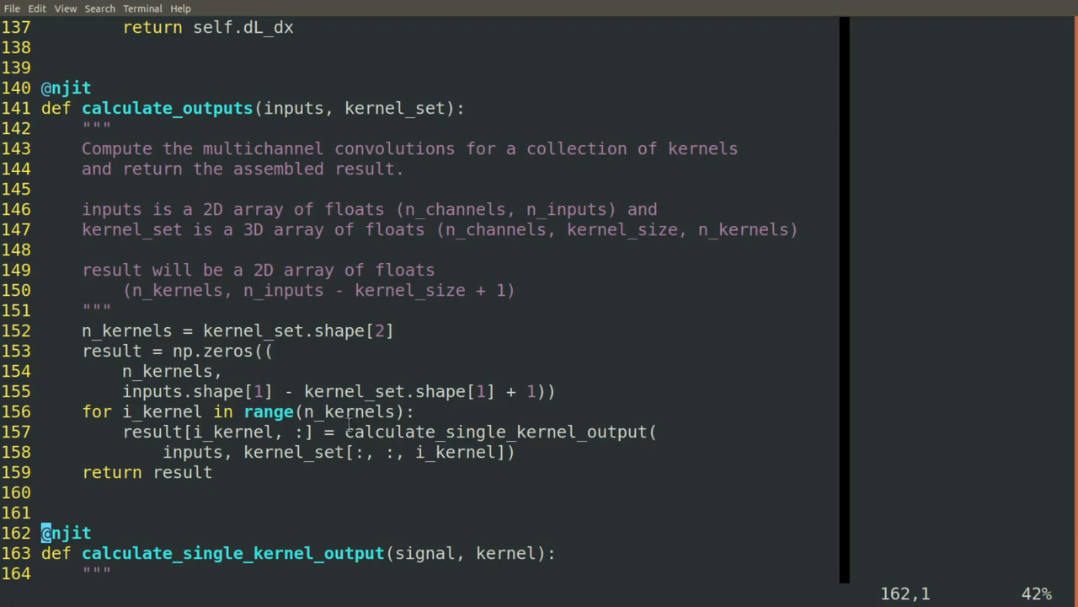
mouse_move(150, 192)
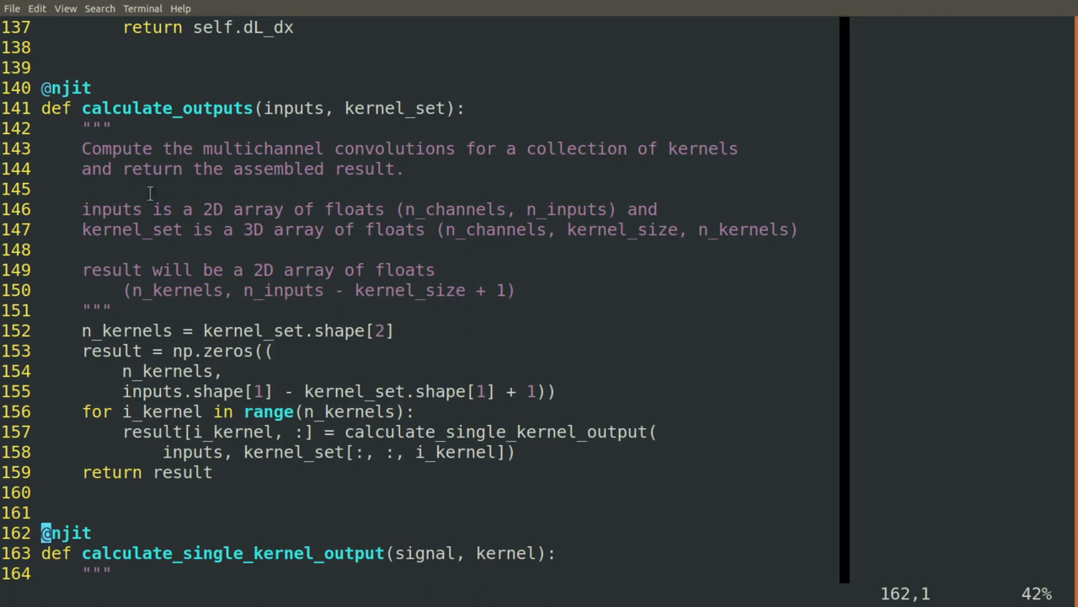
mouse_move(148, 391)
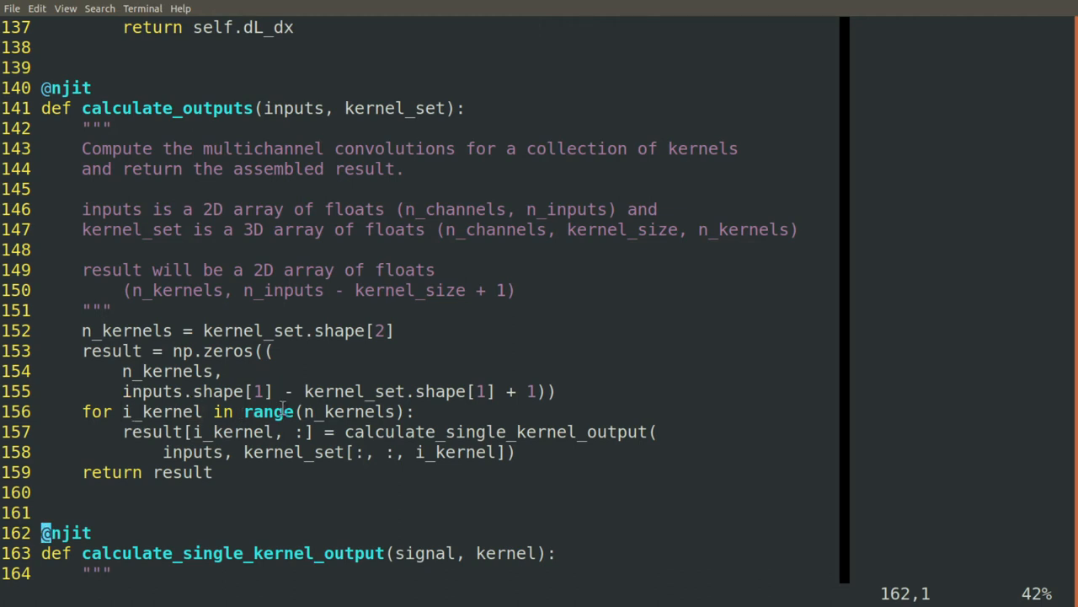
double_click(349, 411)
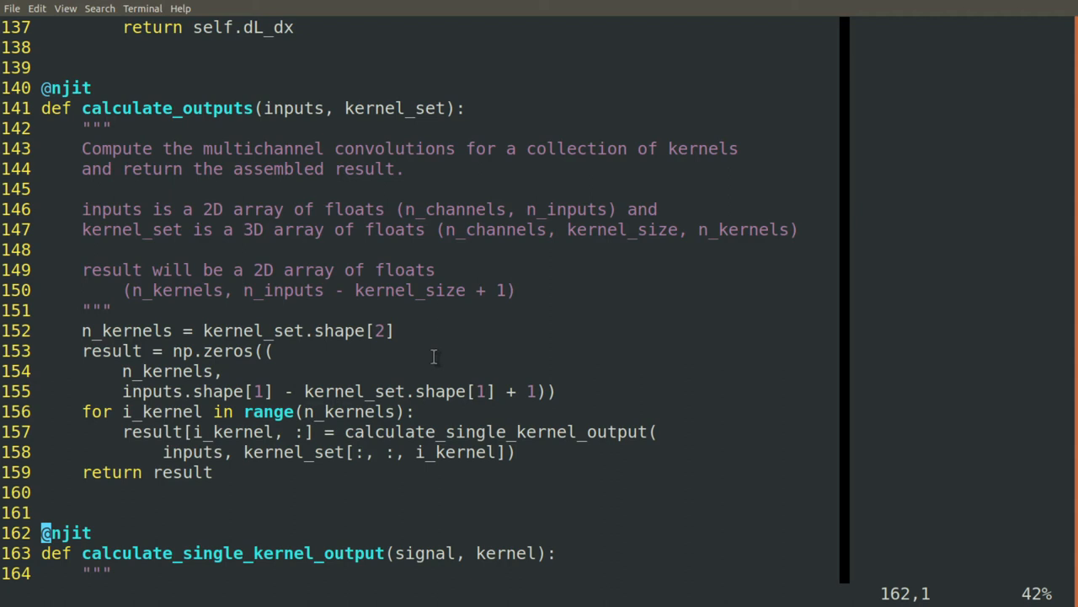
double_click(454, 452)
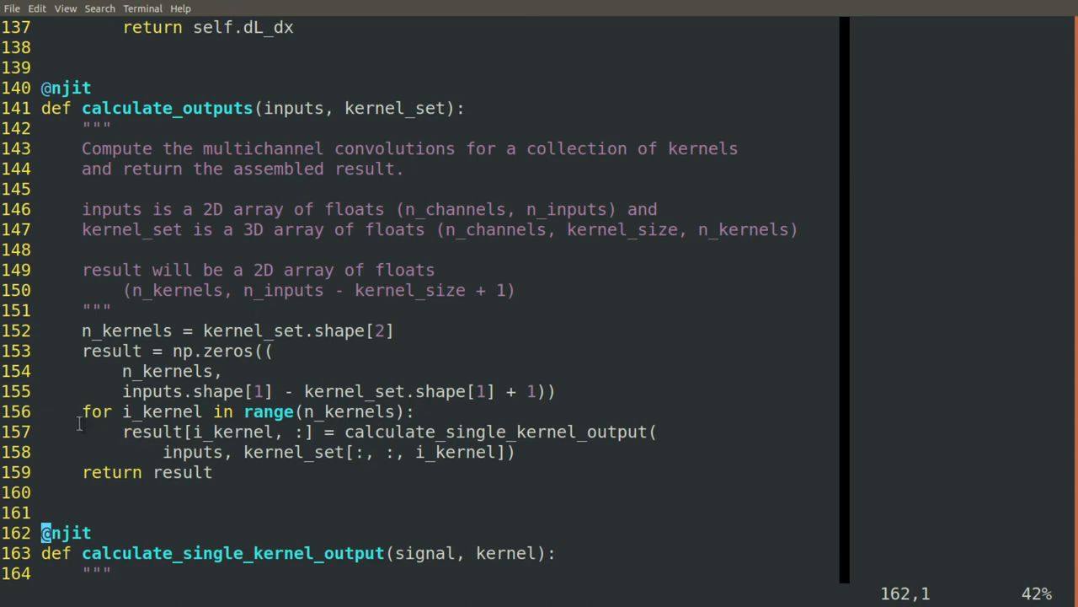
mouse_move(133, 429)
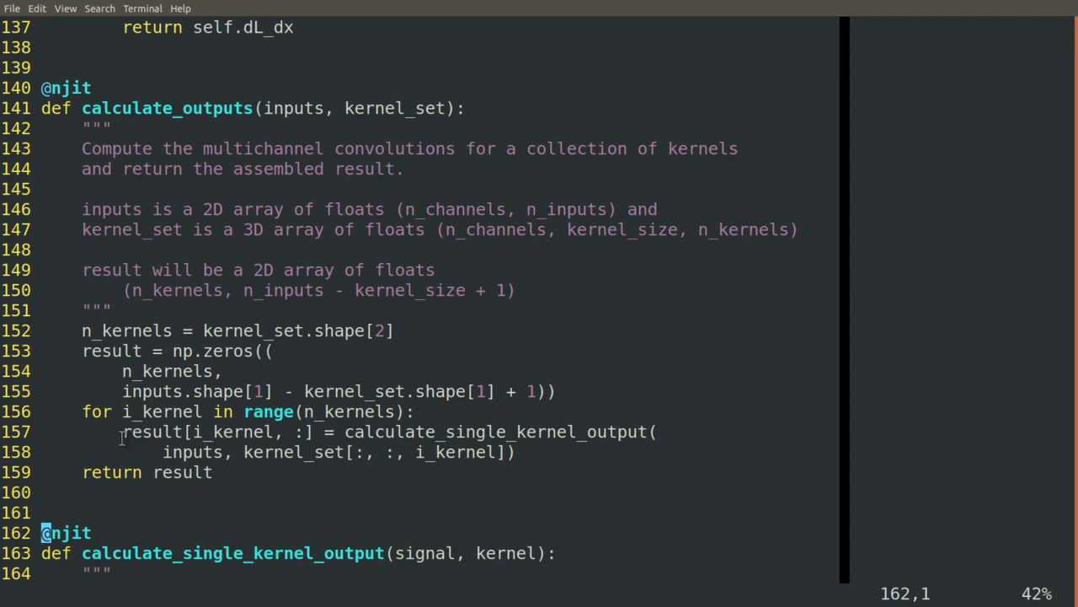
mouse_move(357, 428)
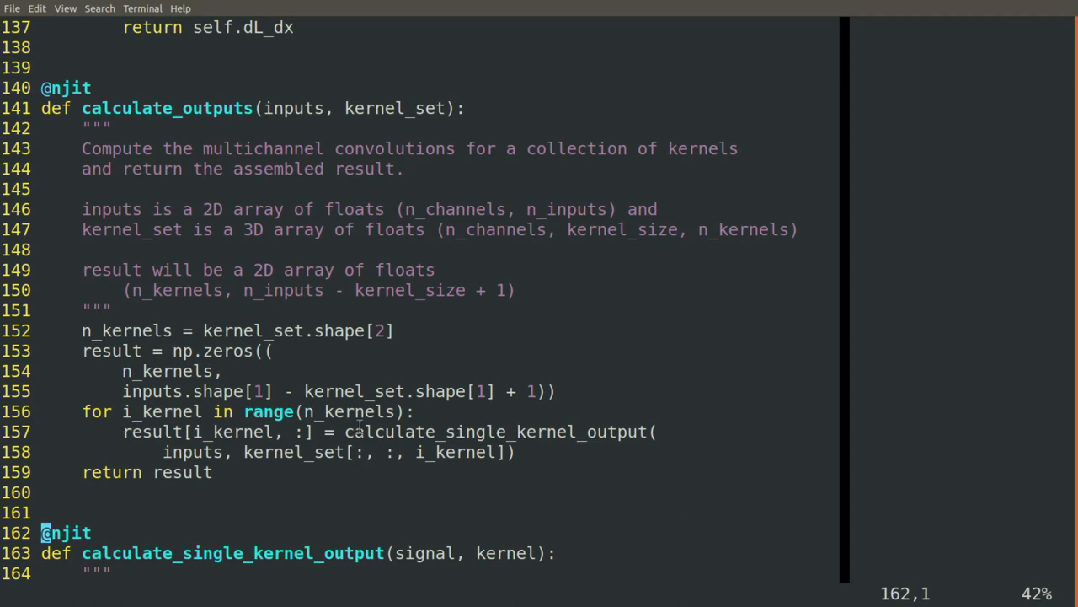
double_click(495, 431)
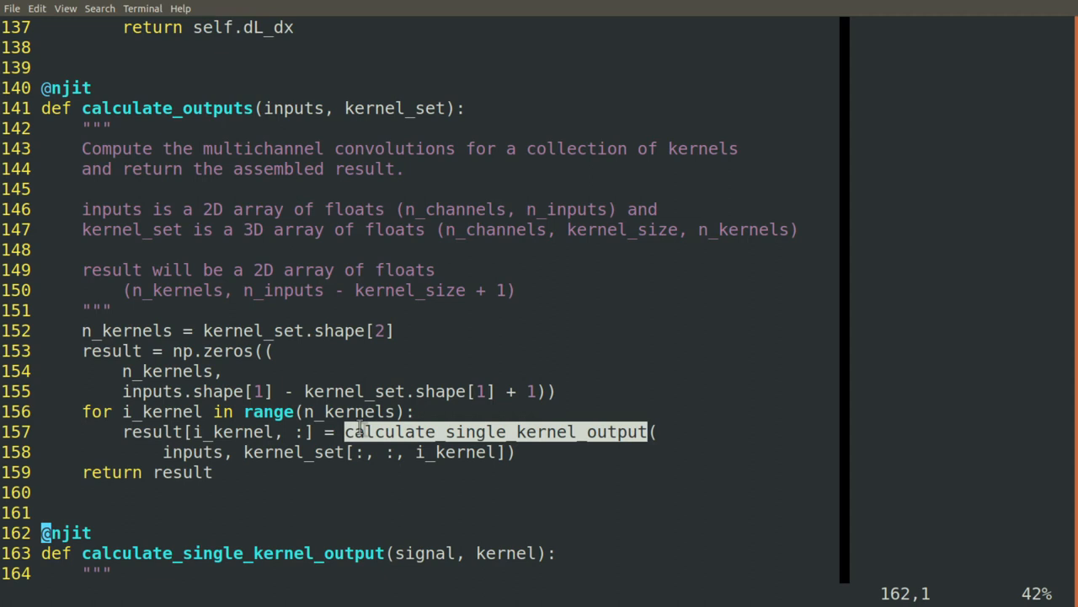
mouse_move(172, 526)
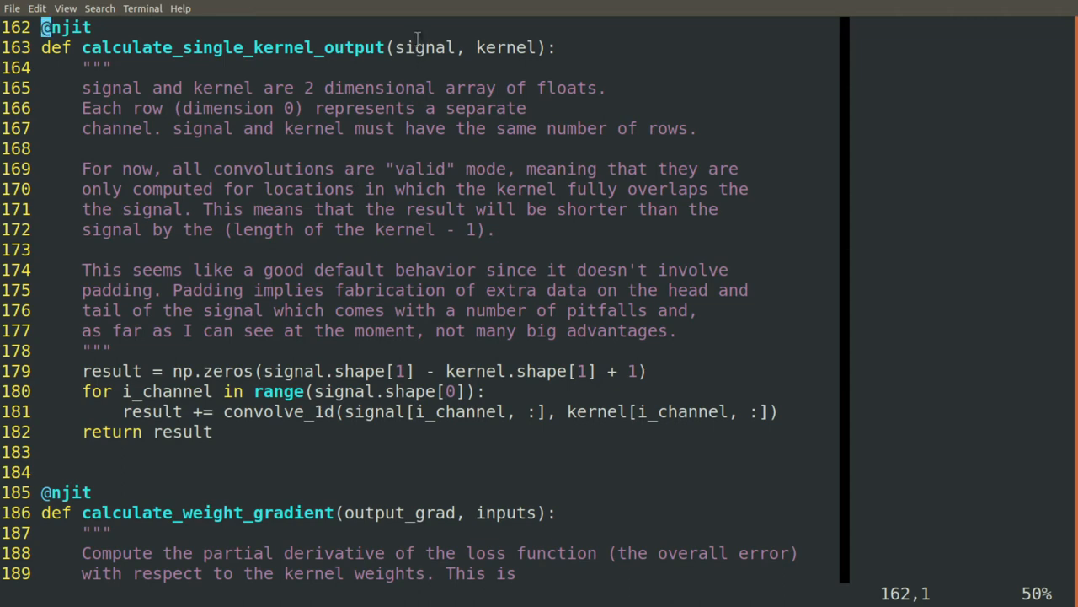
Search for convolve_1d and jump to its def line at line 305.
double_click(505, 47)
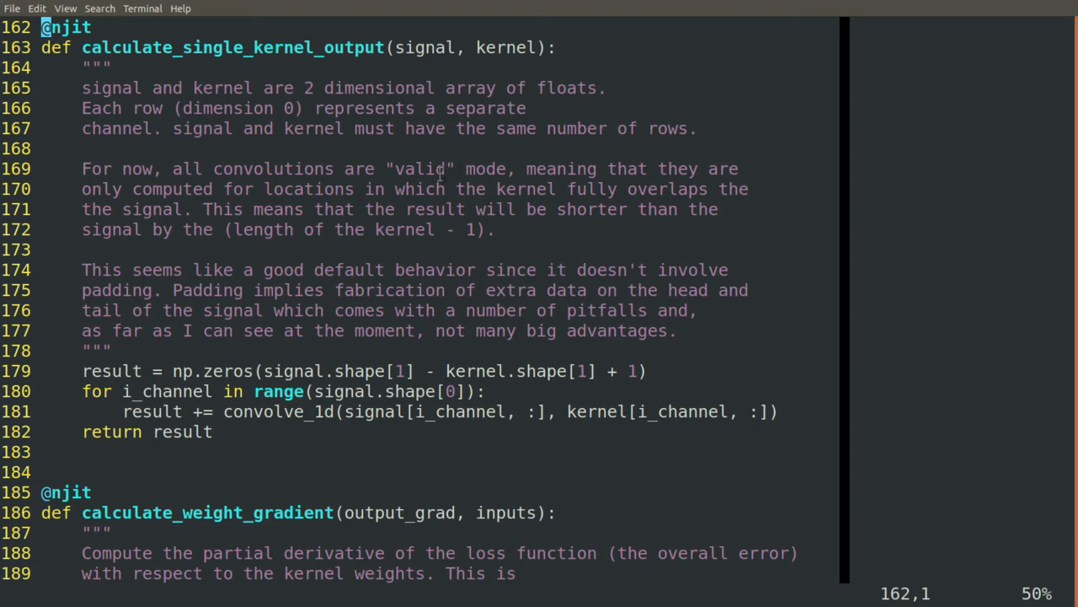
double_click(417, 168)
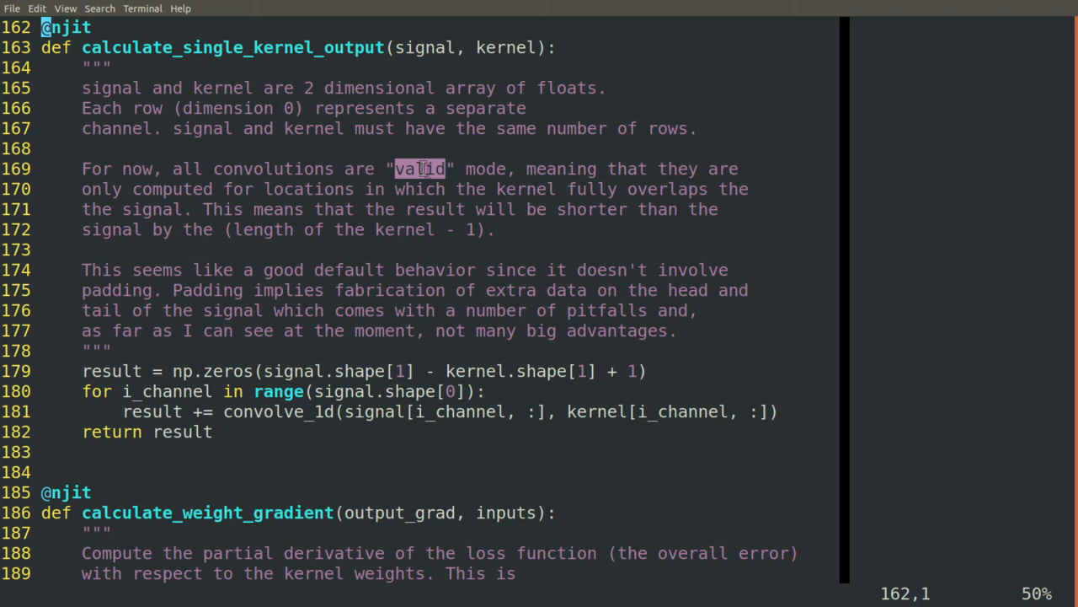
double_click(112, 370)
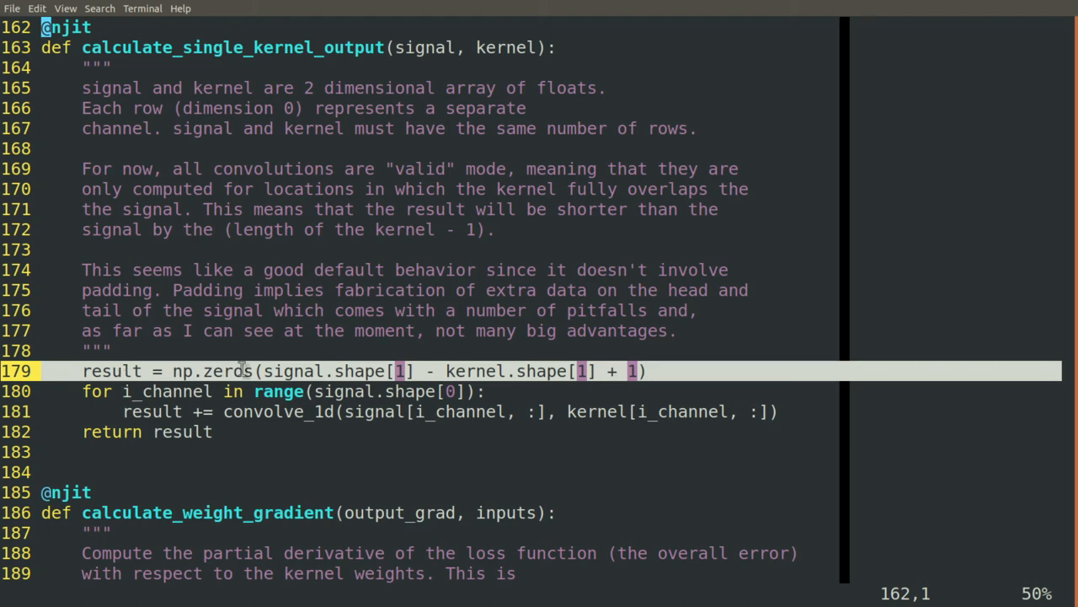
double_click(295, 371)
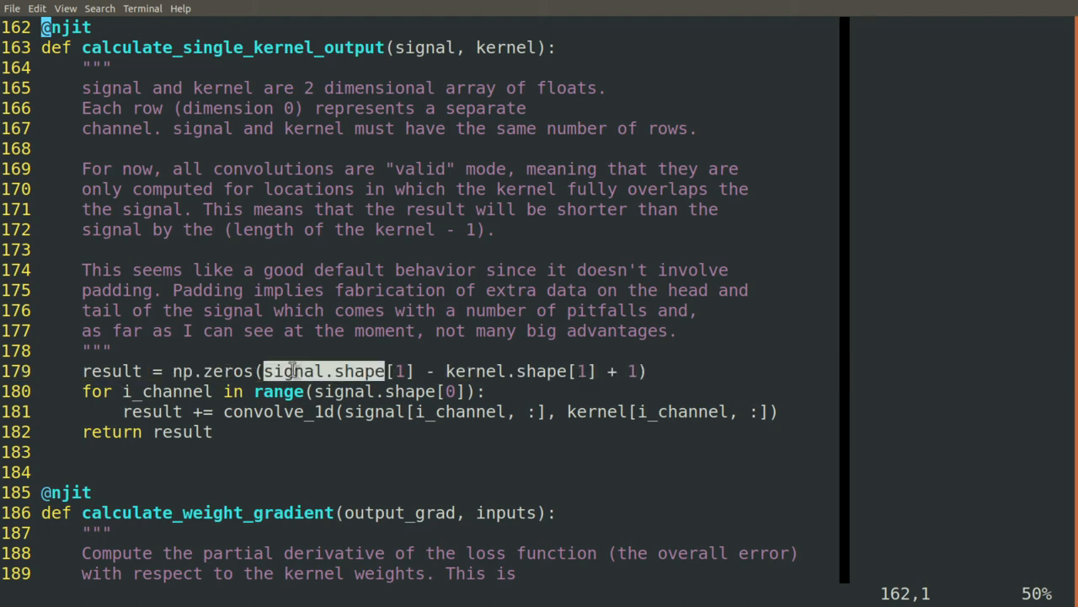
Highlight the parameters and first docstring lines of convolve_1d while reviewing them.
double_click(480, 371)
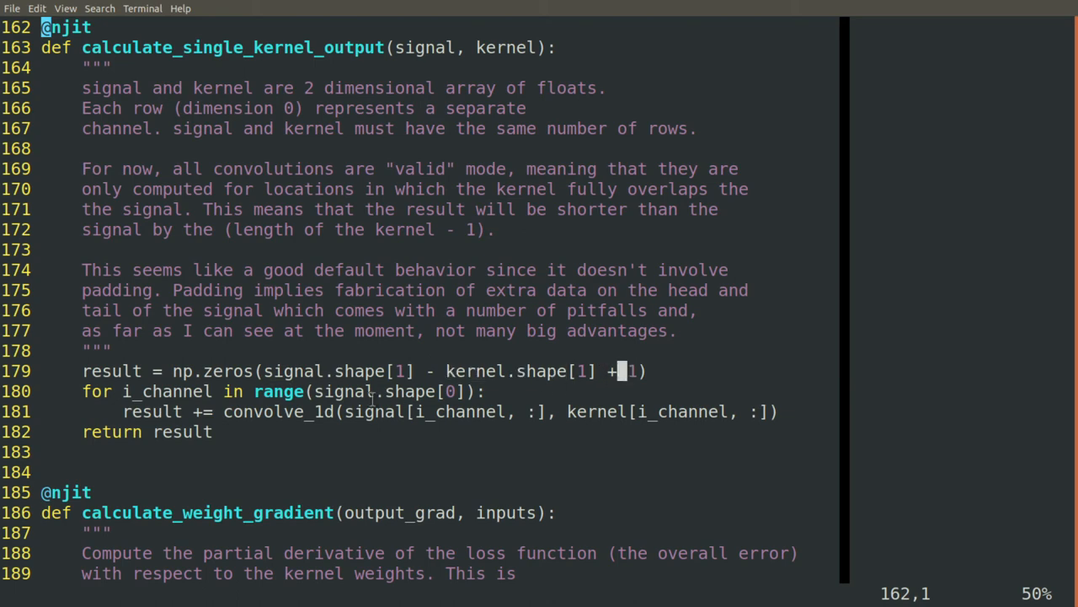
double_click(167, 391)
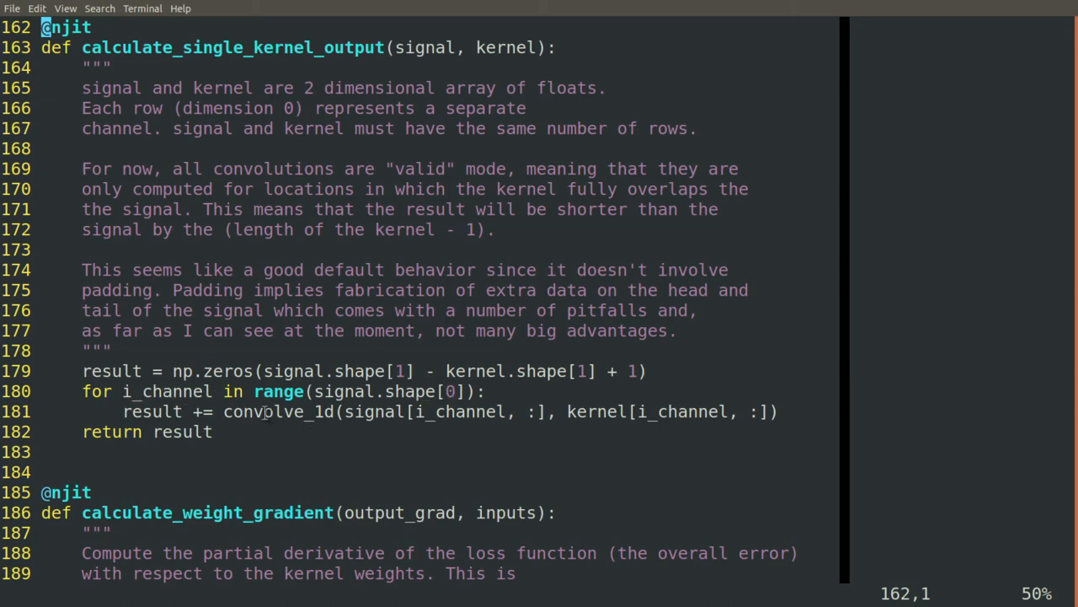
double_click(374, 411)
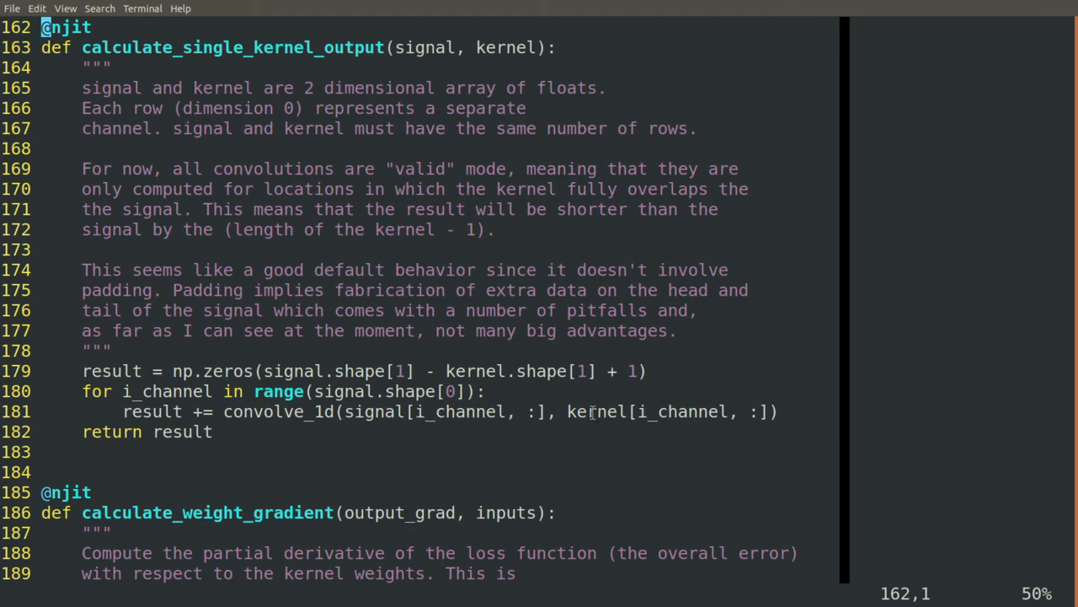
double_click(682, 411)
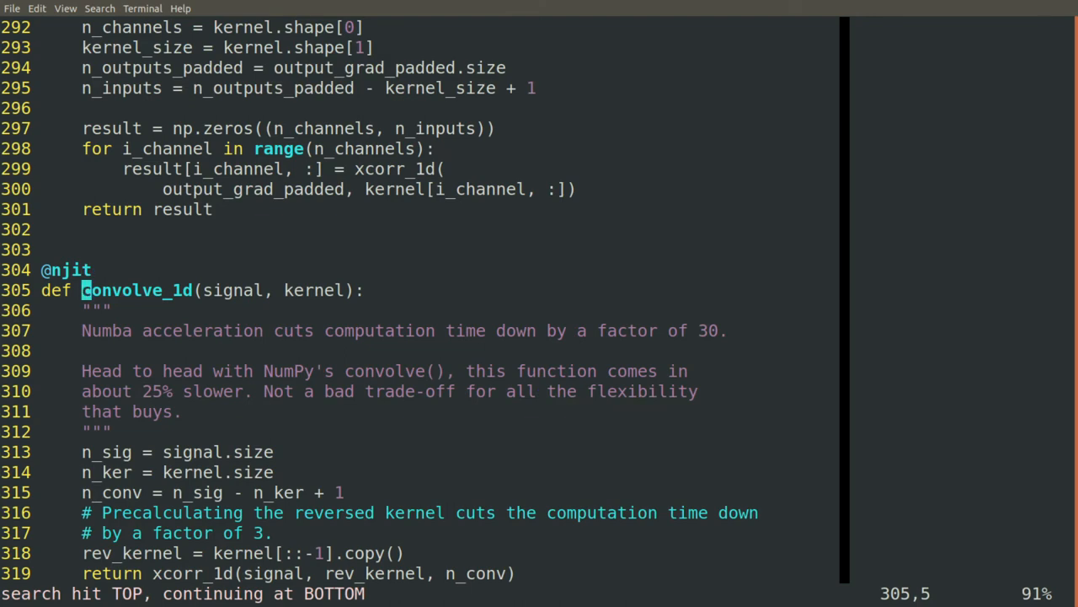
Bring def convolve_1d to the top so its full body and the start of xcorr_1d show.
scroll("down", 3)
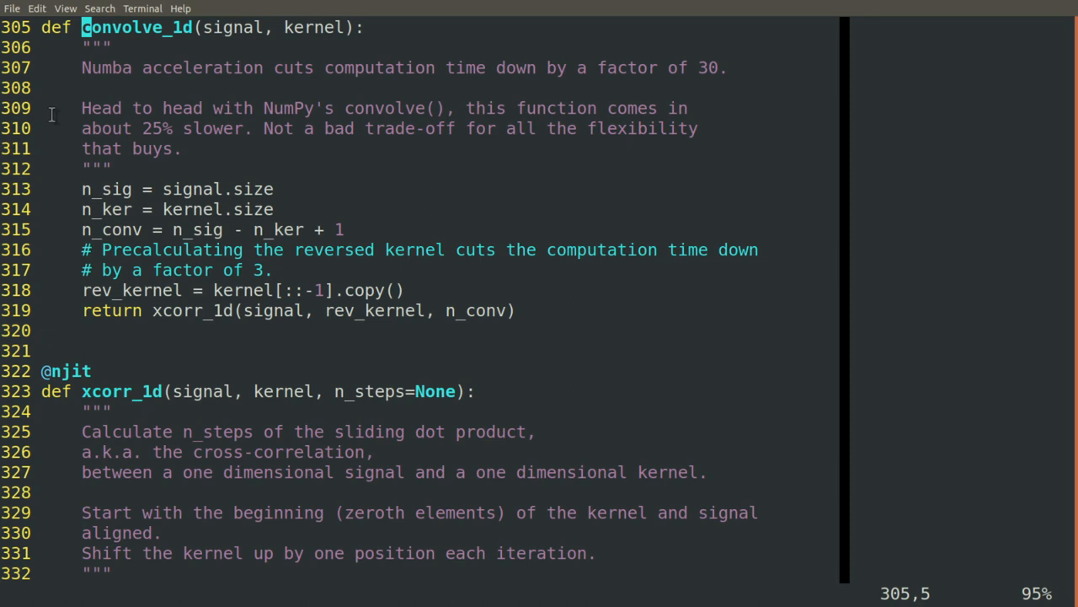
mouse_move(55, 209)
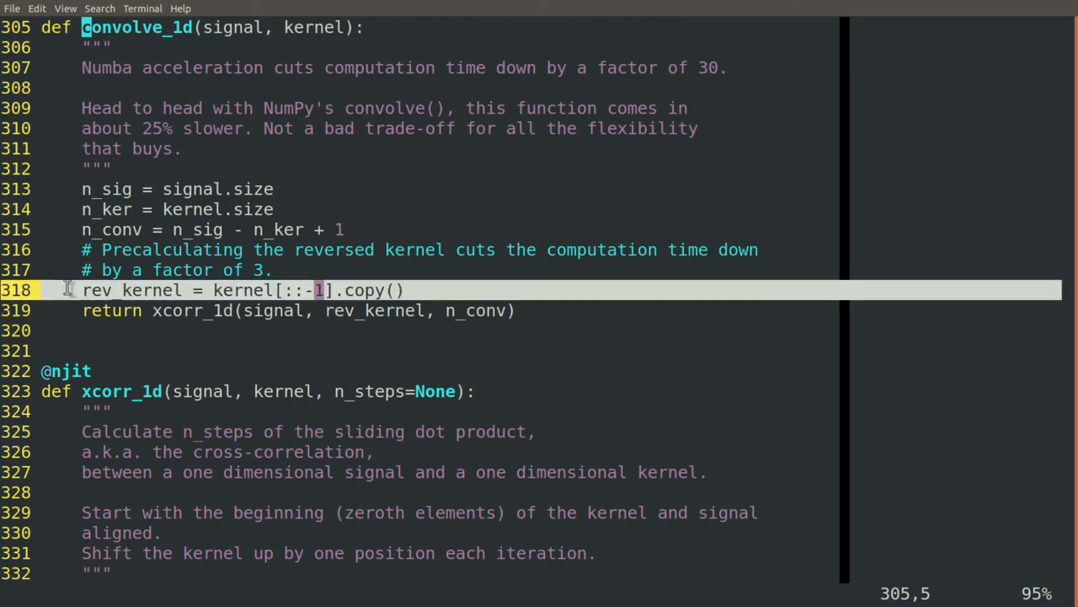
mouse_move(67, 312)
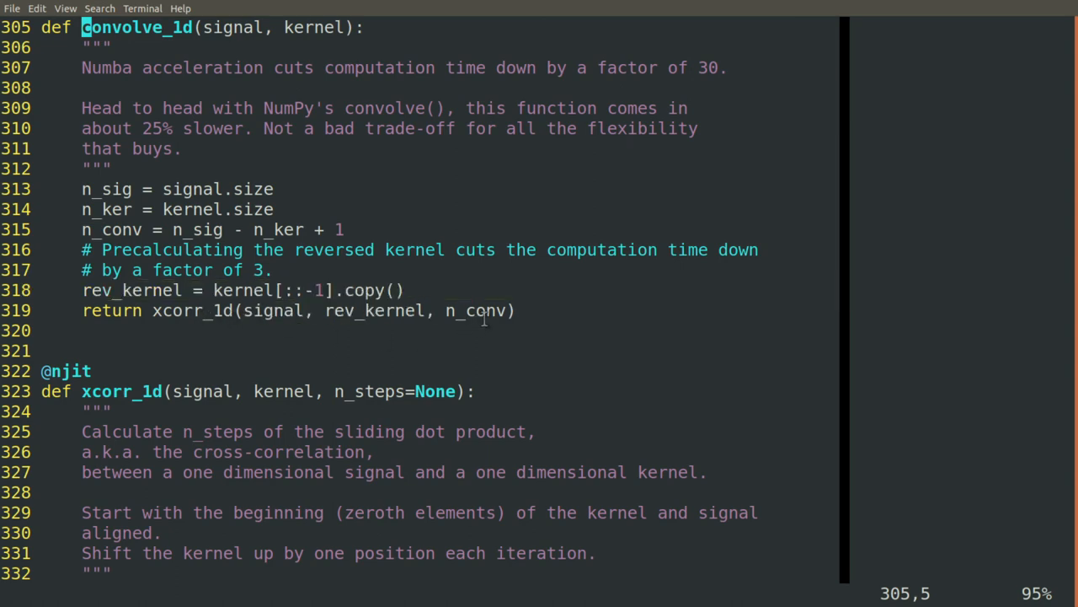
double_click(190, 310)
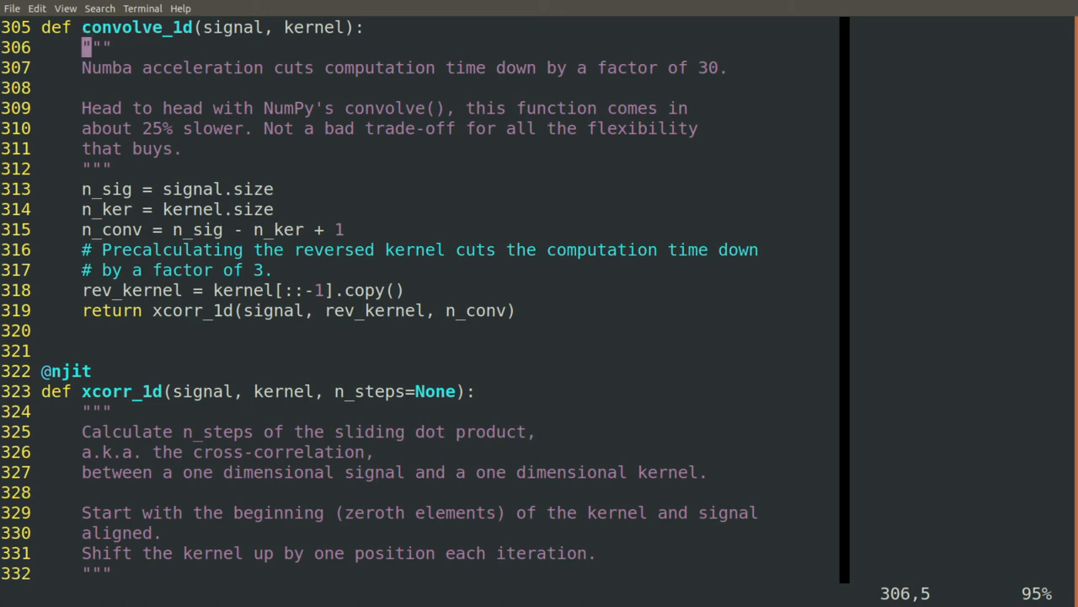
Reach the file end showing xcorr_1d and the __main__ block, highlighting words while reviewing.
scroll("down", 3)
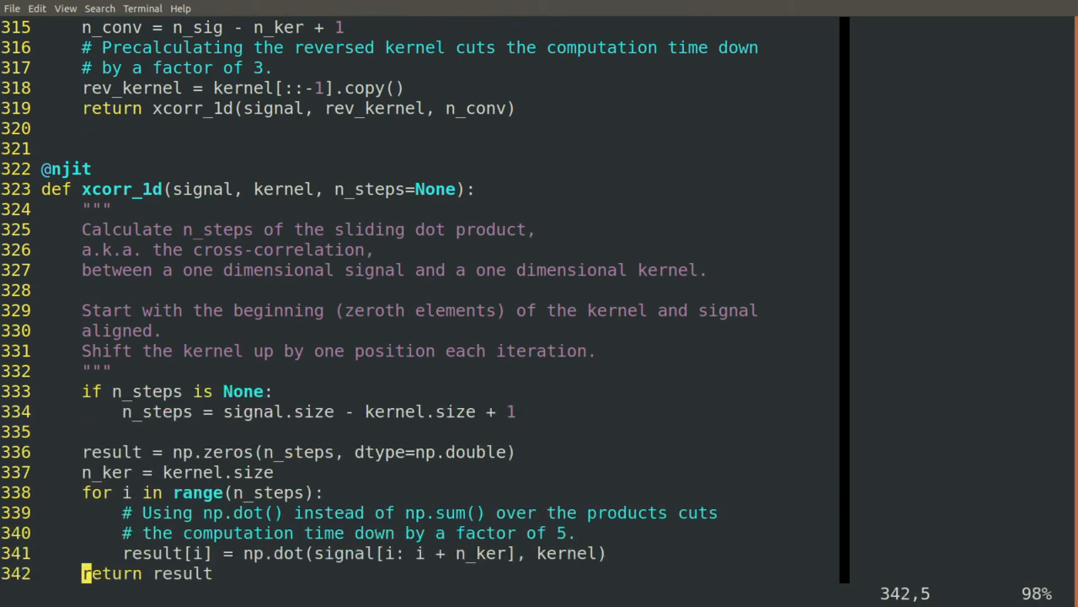
scroll("down", 3)
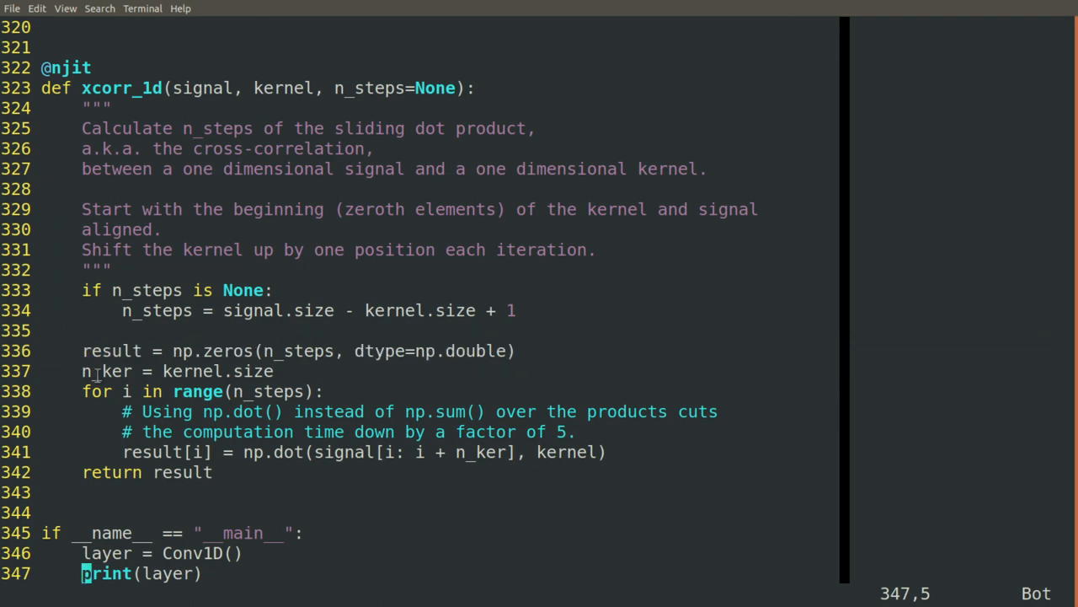
double_click(106, 370)
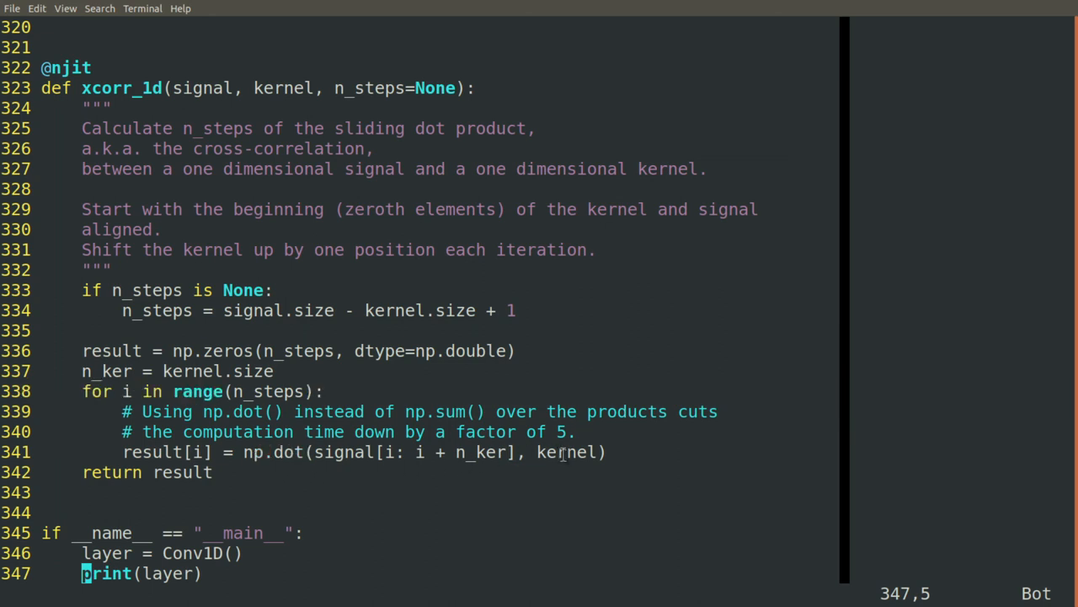
double_click(485, 452)
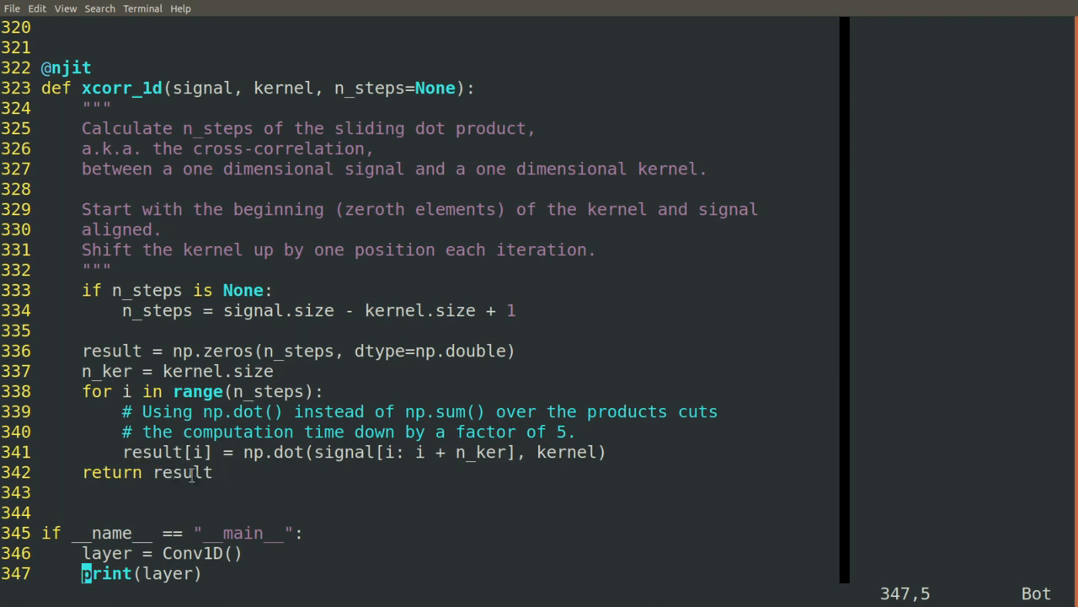
double_click(182, 472)
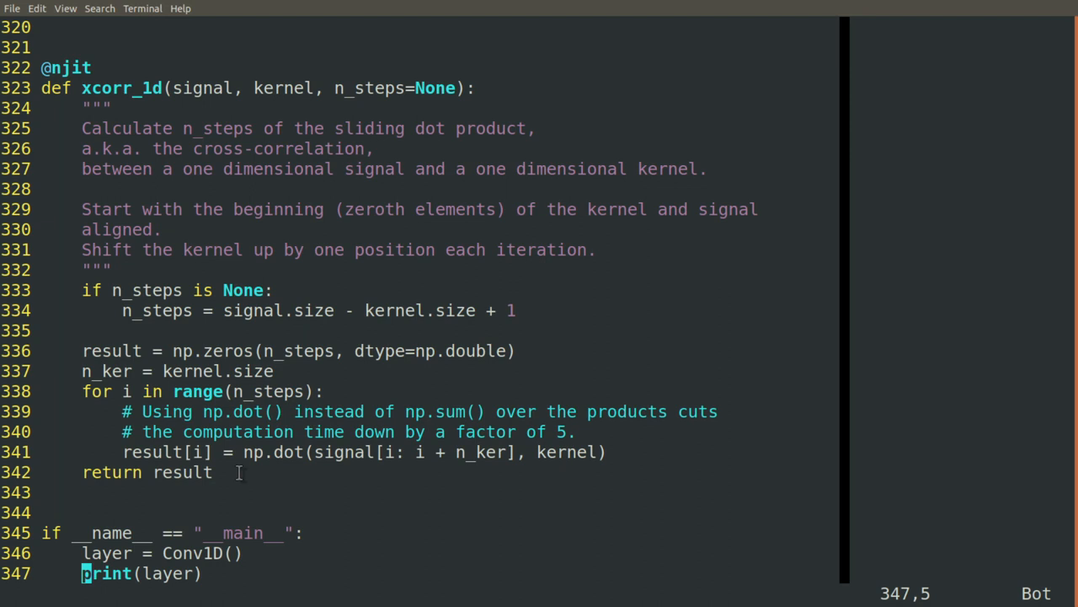
double_click(273, 452)
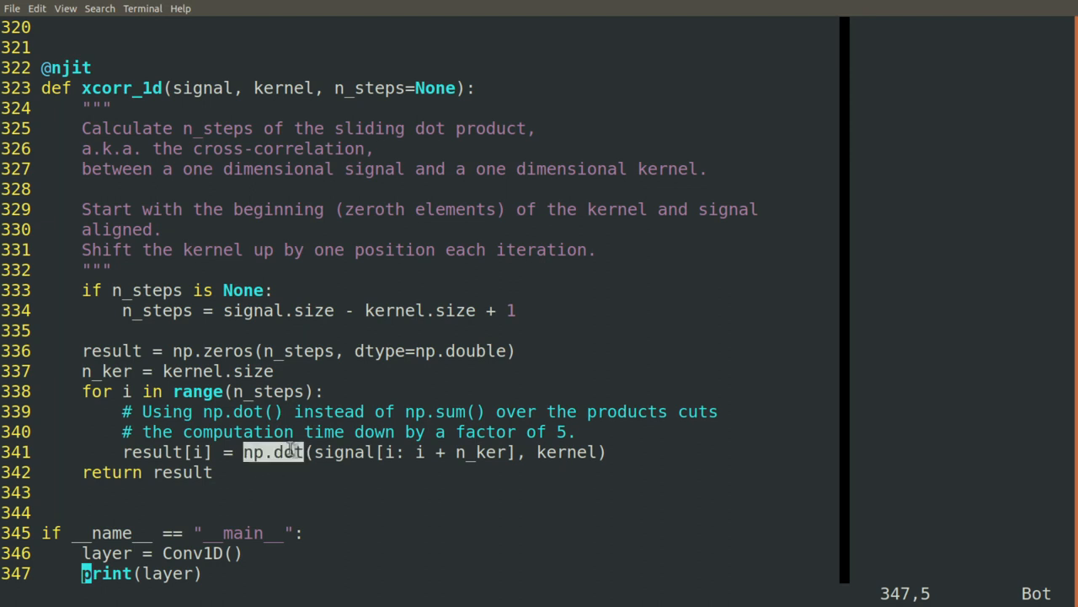
mouse_move(300, 476)
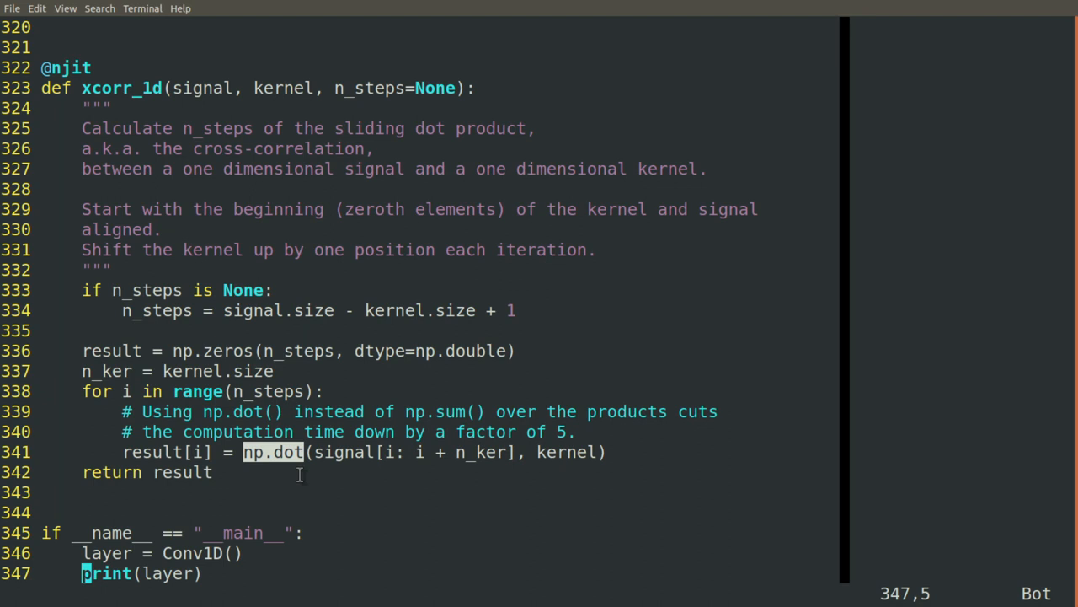
mouse_move(131, 189)
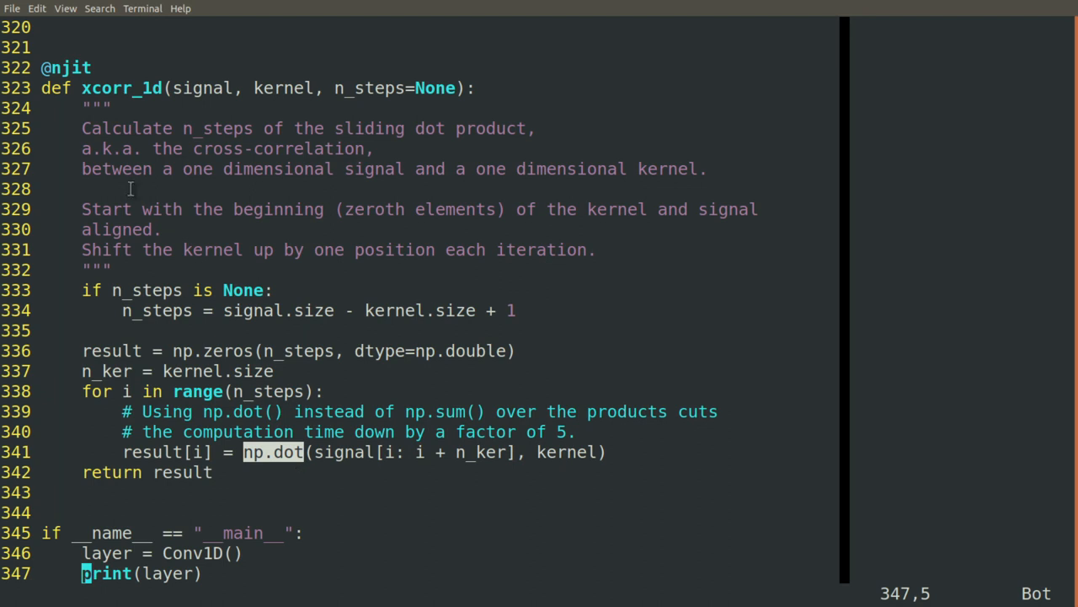